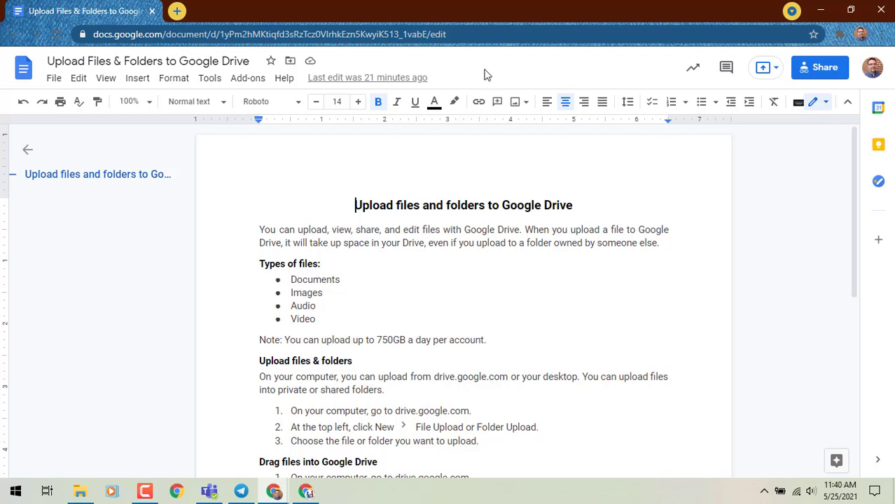
Highlight the 'Convert documents into Google formats' heading through its last numbered list item
scroll("down", 3)
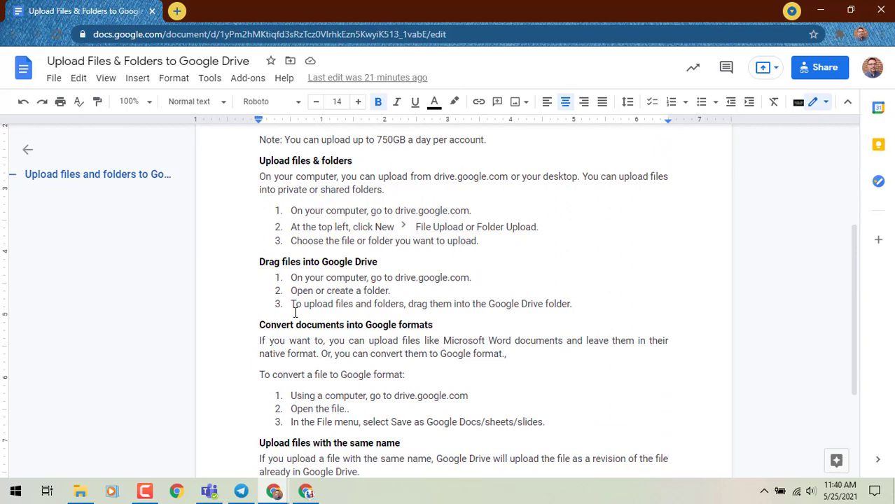
scroll("down", 3)
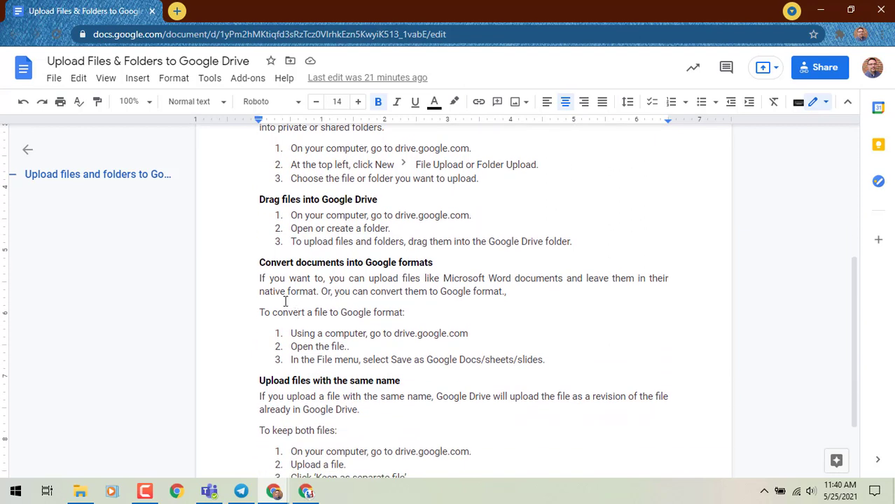
left_click_drag(259, 261, 375, 333)
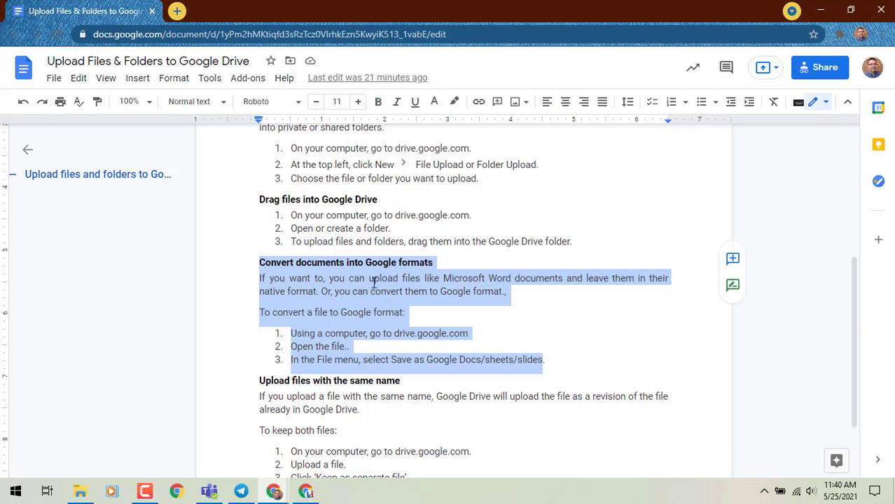
Show the Editors popup via View who edited, expanded with Show more to list both editors and dates
right_click(381, 290)
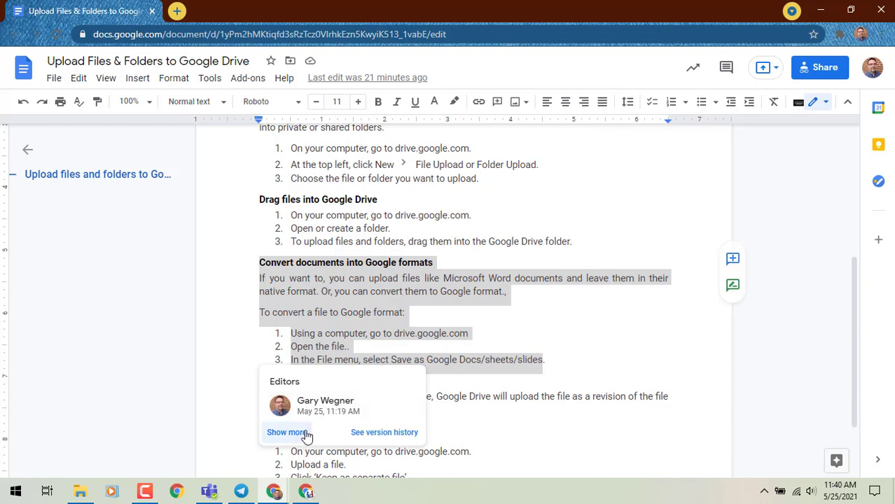
mouse_move(299, 436)
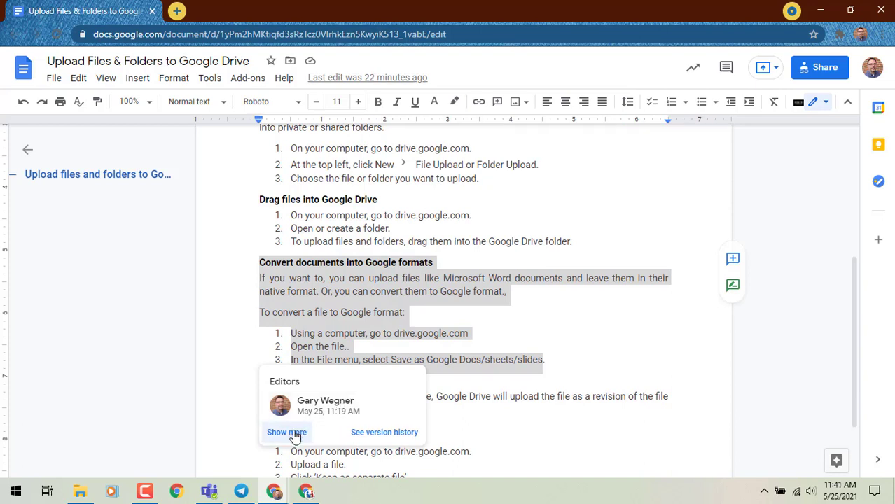
left_click(286, 431)
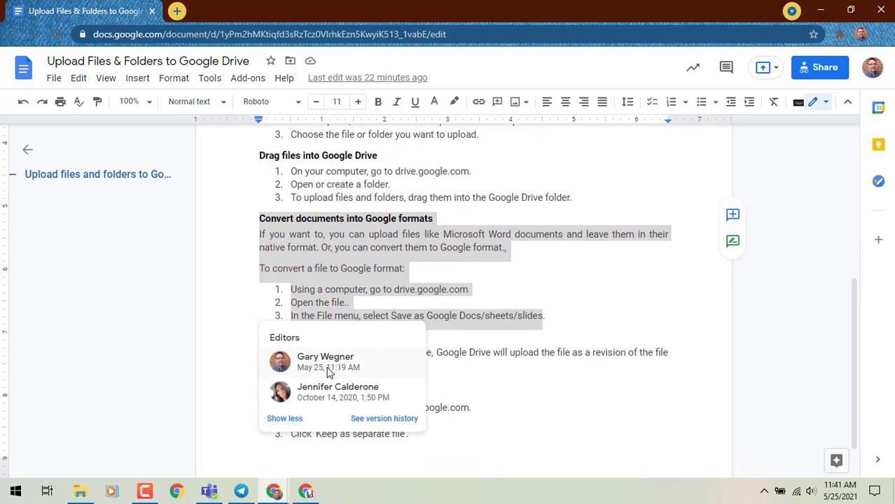
mouse_move(333, 389)
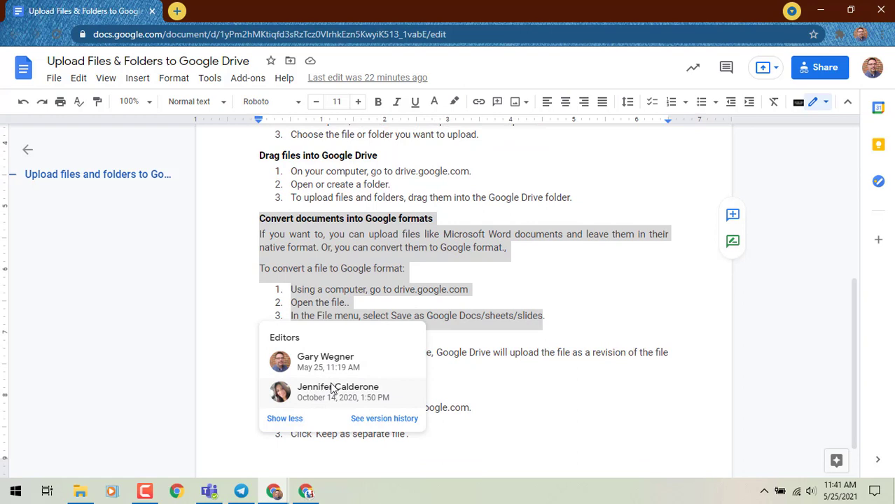
mouse_move(335, 409)
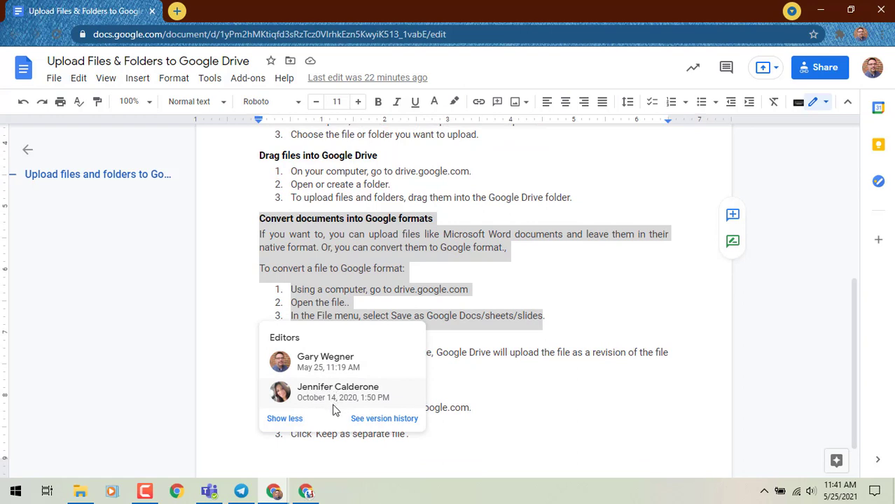
mouse_move(384, 417)
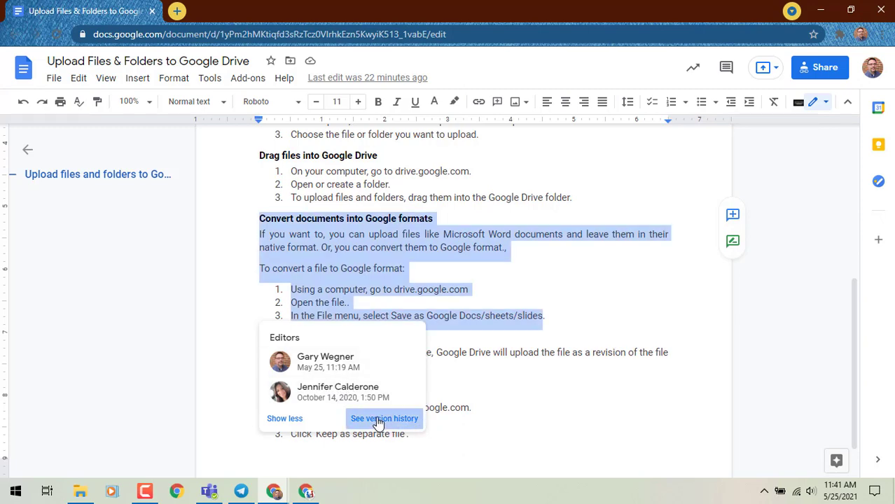
View the current version in version history, scrolling past the colour-coded Convert documents changes
left_click(384, 417)
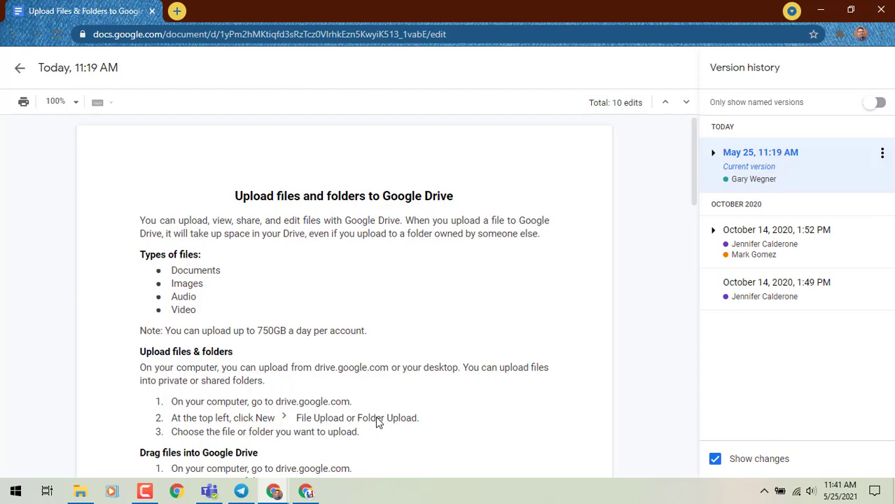
mouse_move(716, 179)
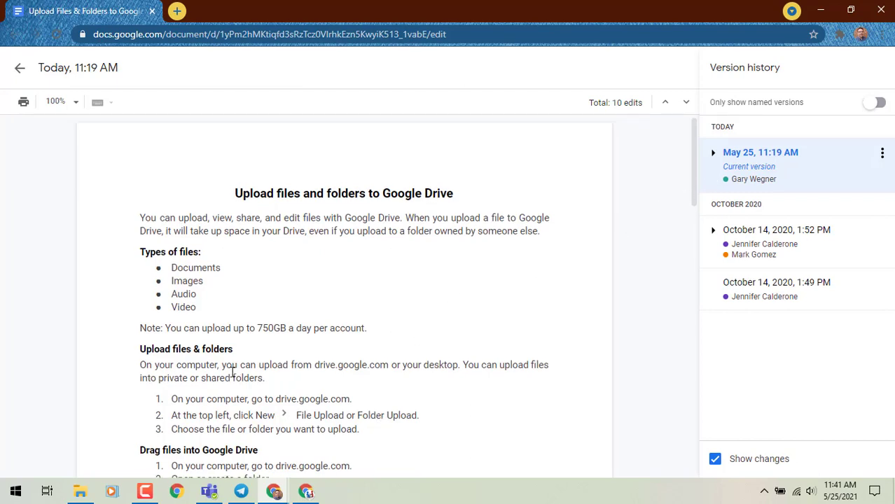
scroll("down", 3)
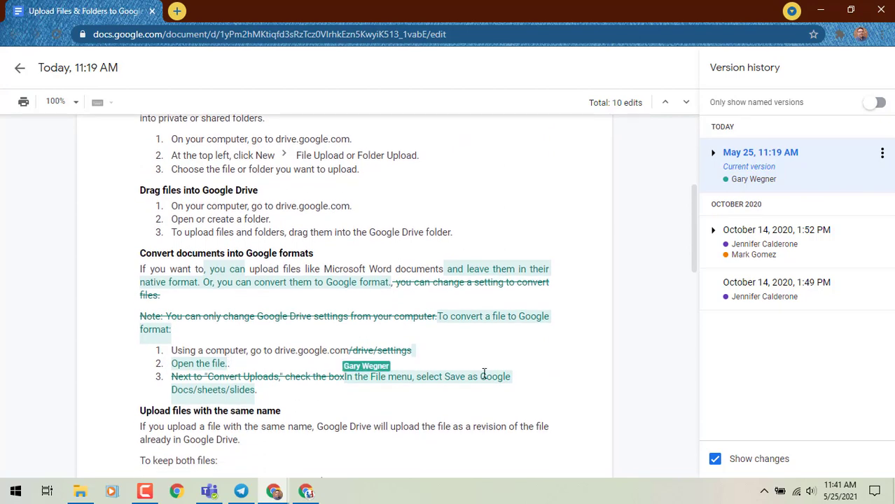
scroll("up", 3)
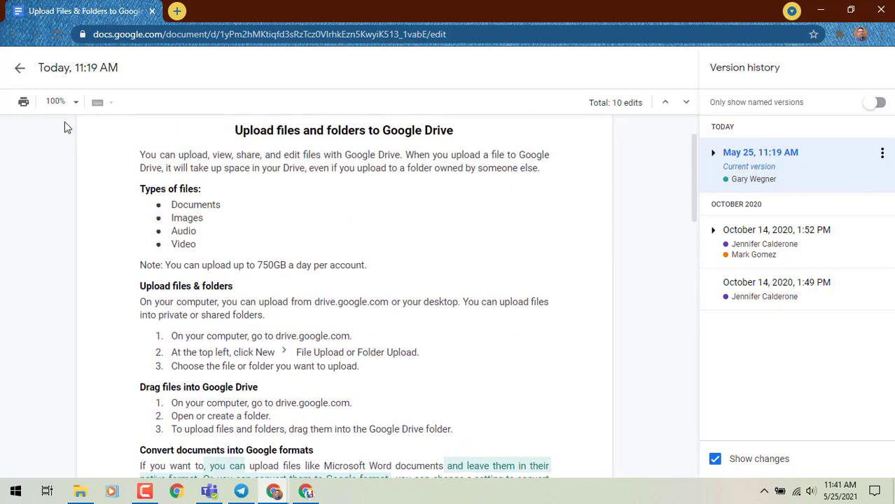
Exit version history back to the editor with the section still highlighted
left_click(19, 67)
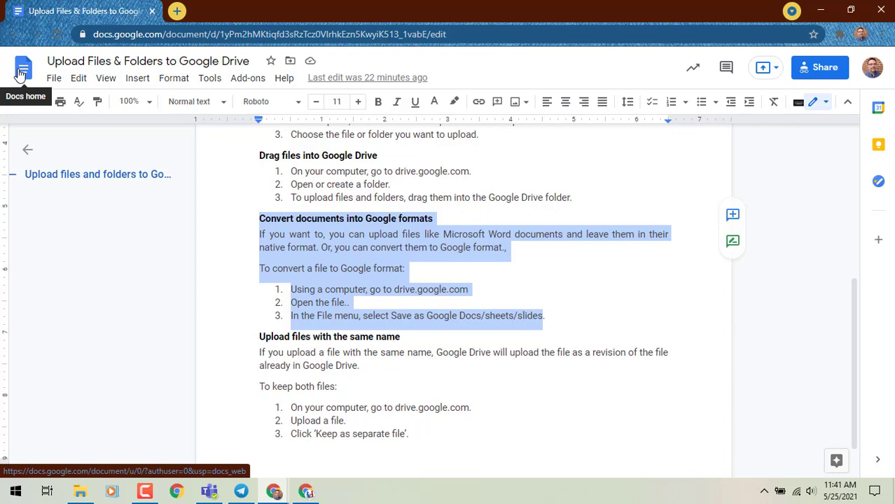
mouse_move(249, 277)
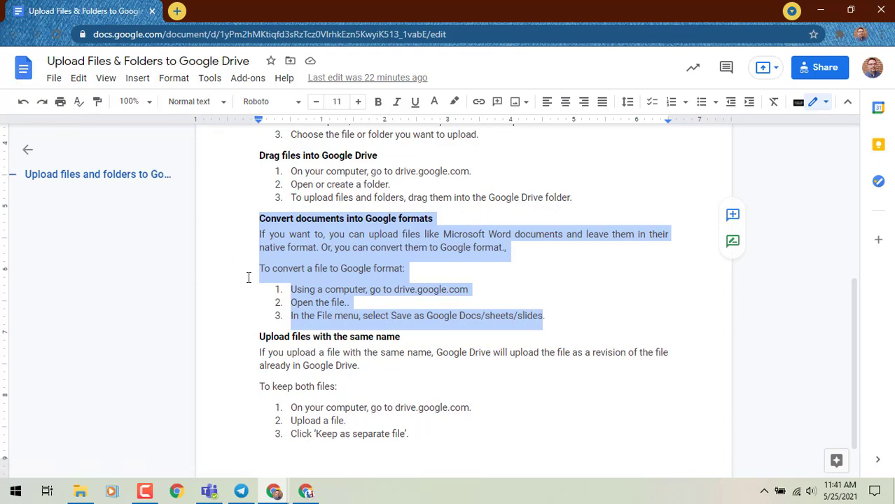